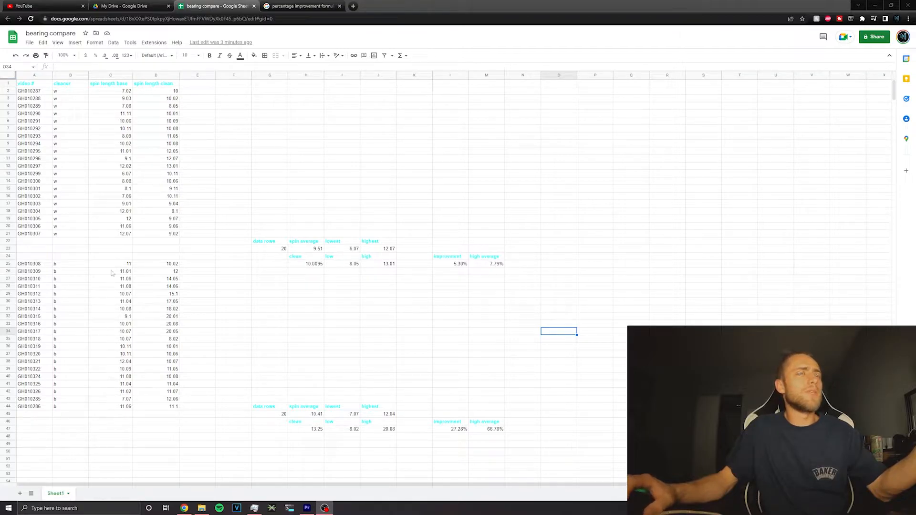
mouse_move(165, 245)
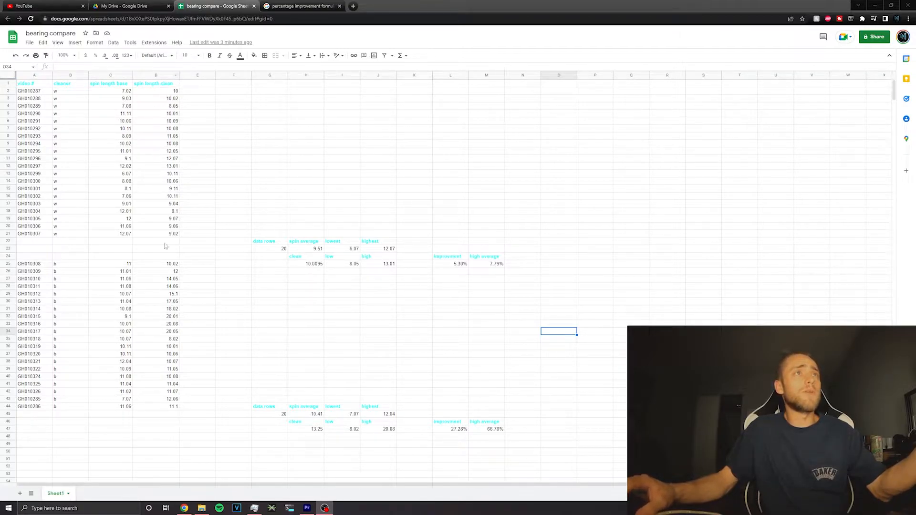
mouse_move(103, 105)
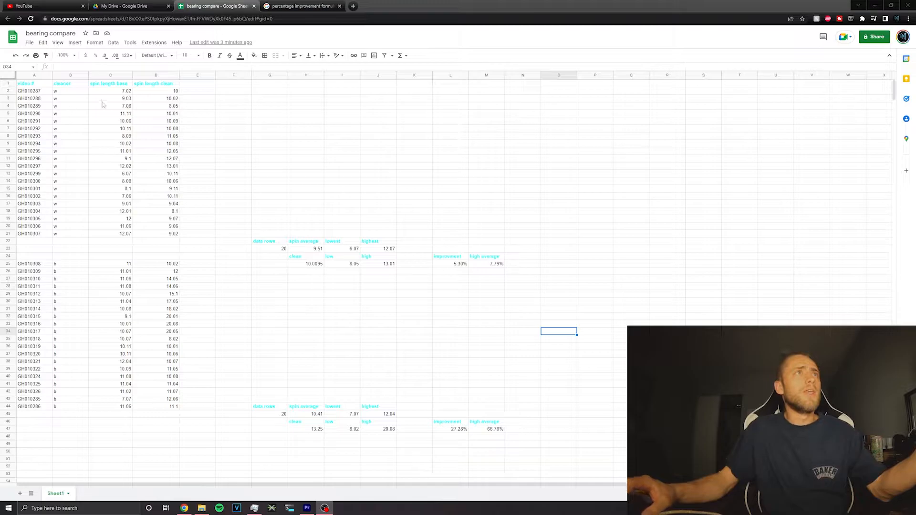
mouse_move(72, 185)
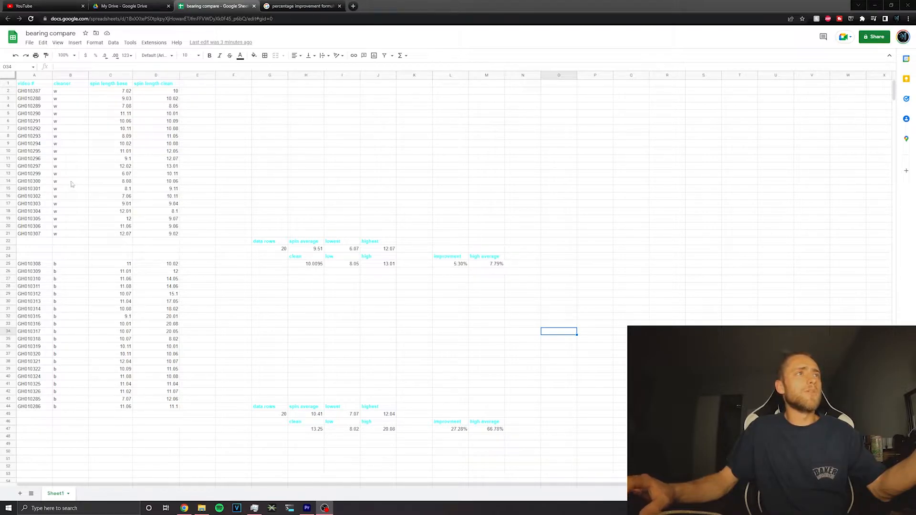
mouse_move(431, 311)
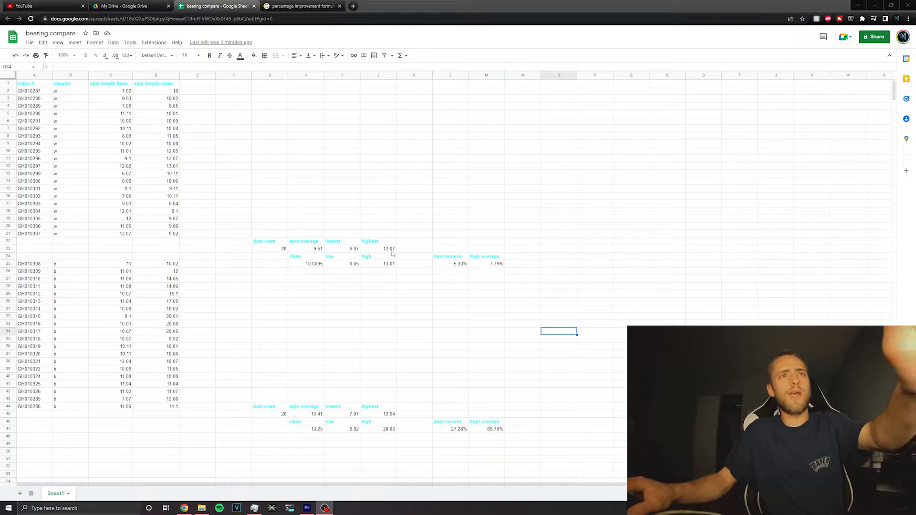
mouse_move(310, 313)
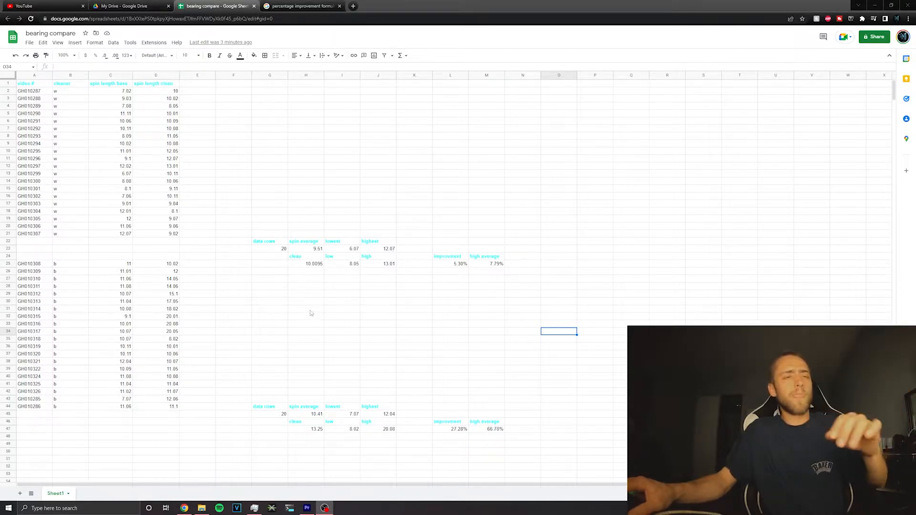
mouse_move(371, 276)
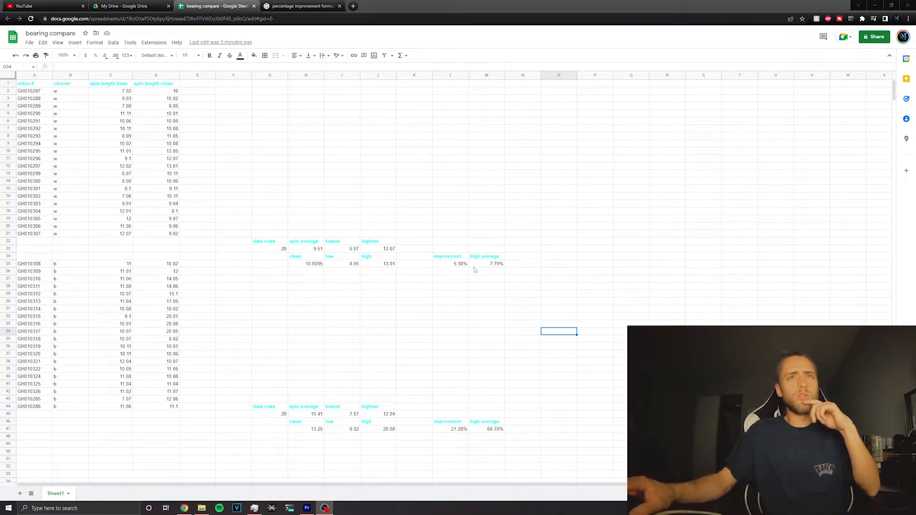
mouse_move(492, 277)
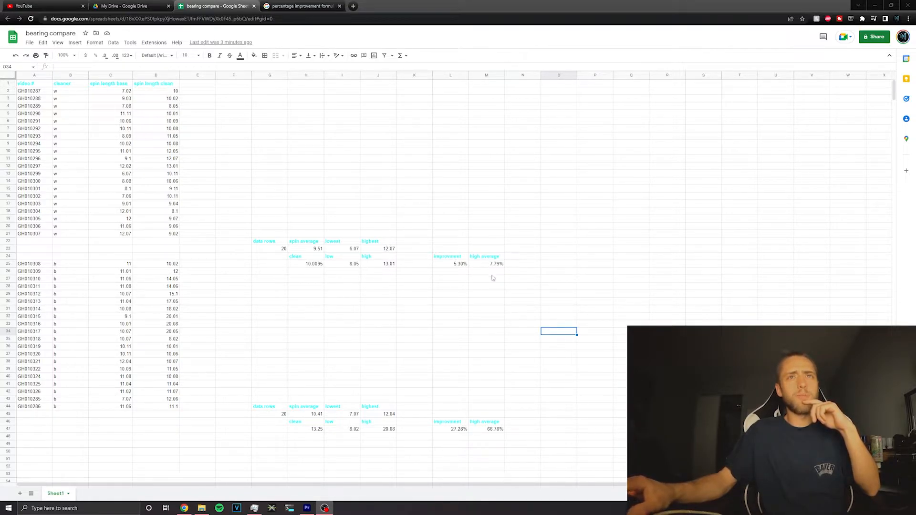
mouse_move(473, 346)
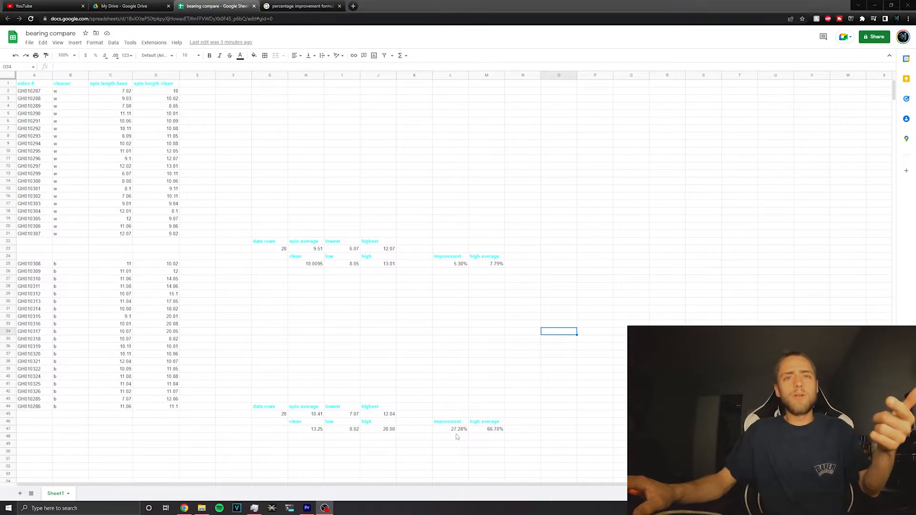
mouse_move(461, 439)
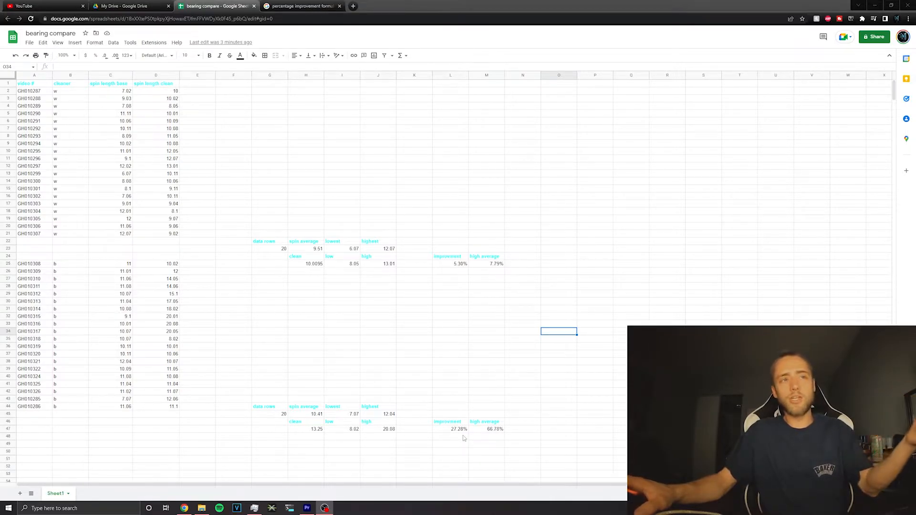
mouse_move(481, 308)
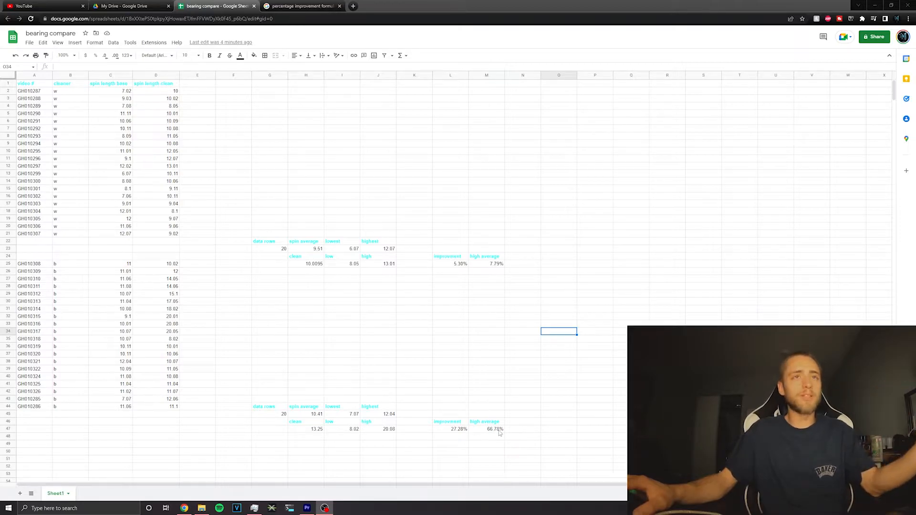
mouse_move(334, 373)
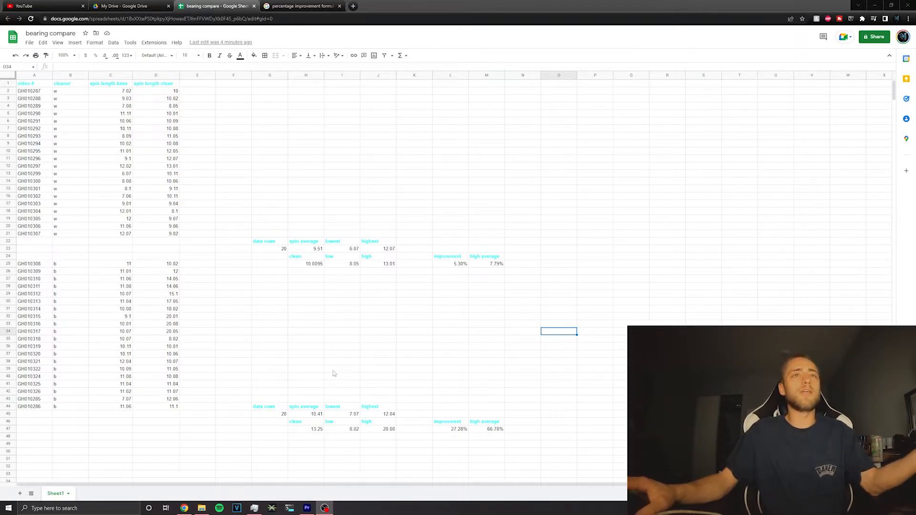
mouse_move(464, 399)
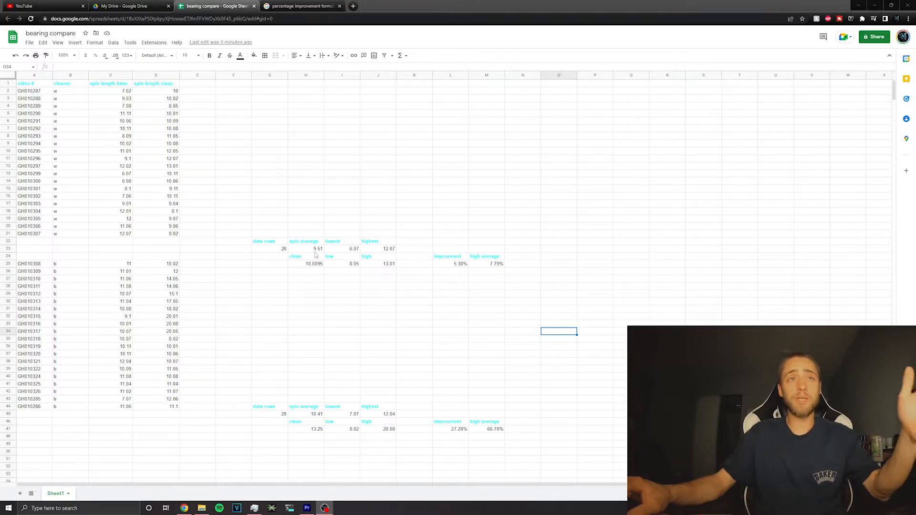
mouse_move(238, 275)
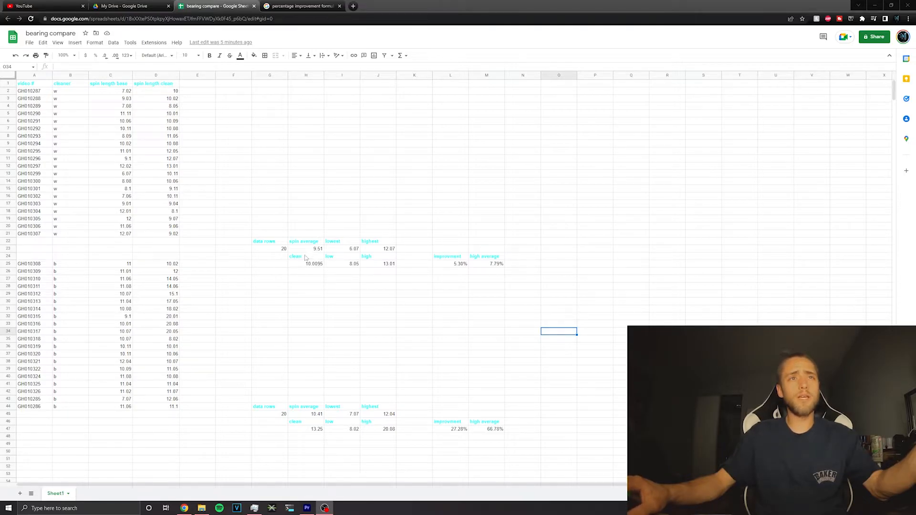
mouse_move(325, 276)
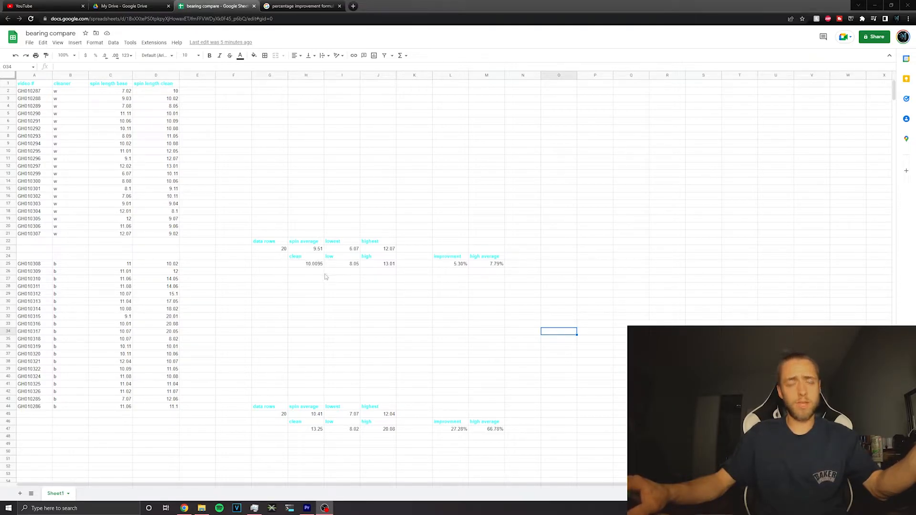
mouse_move(319, 250)
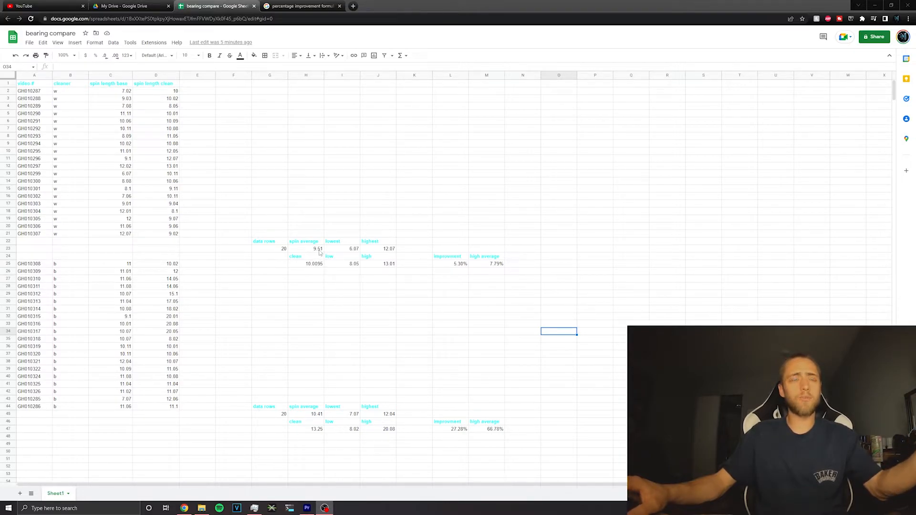
mouse_move(468, 270)
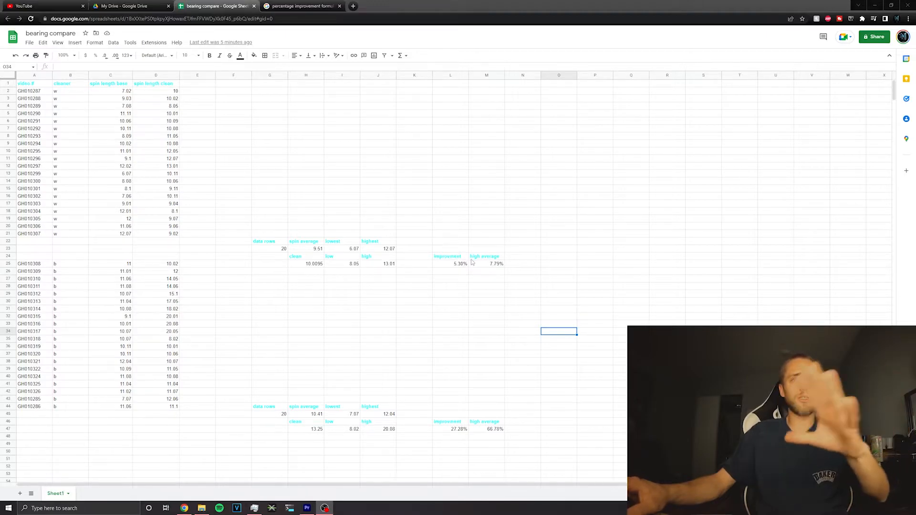
mouse_move(352, 384)
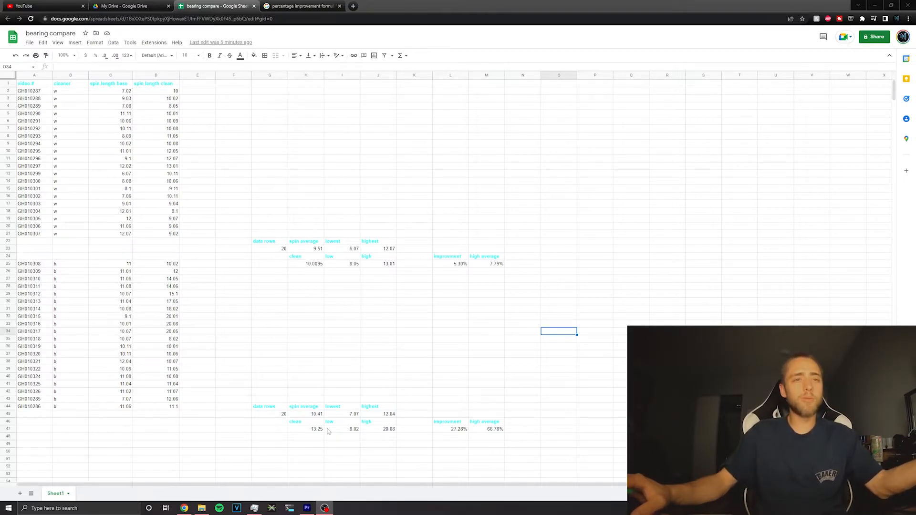
mouse_move(394, 445)
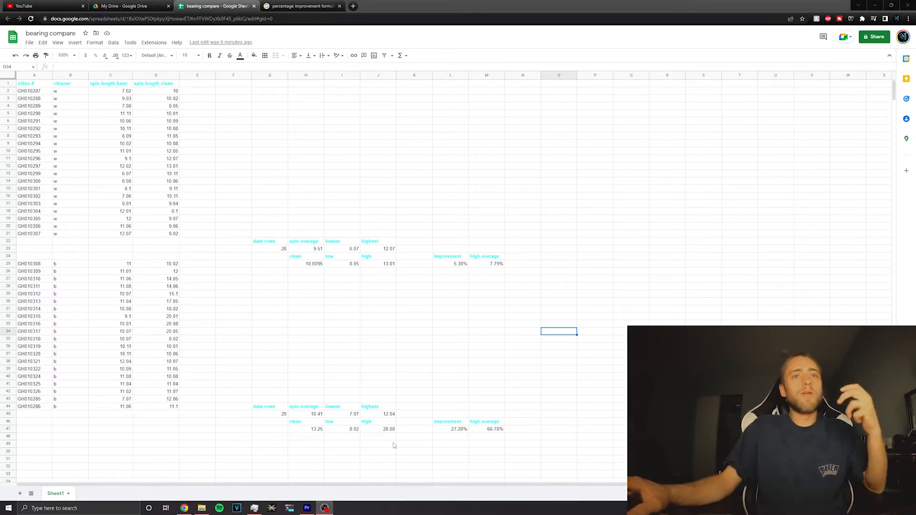
mouse_move(438, 422)
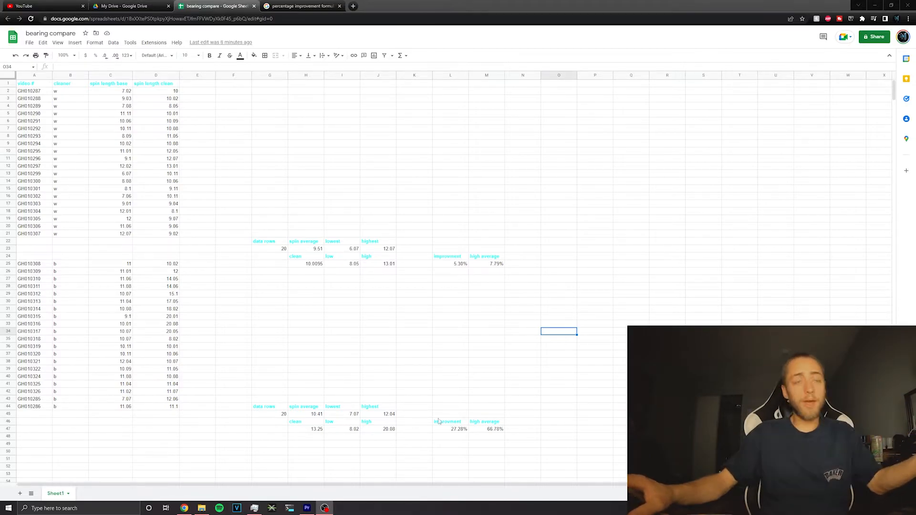
mouse_move(477, 413)
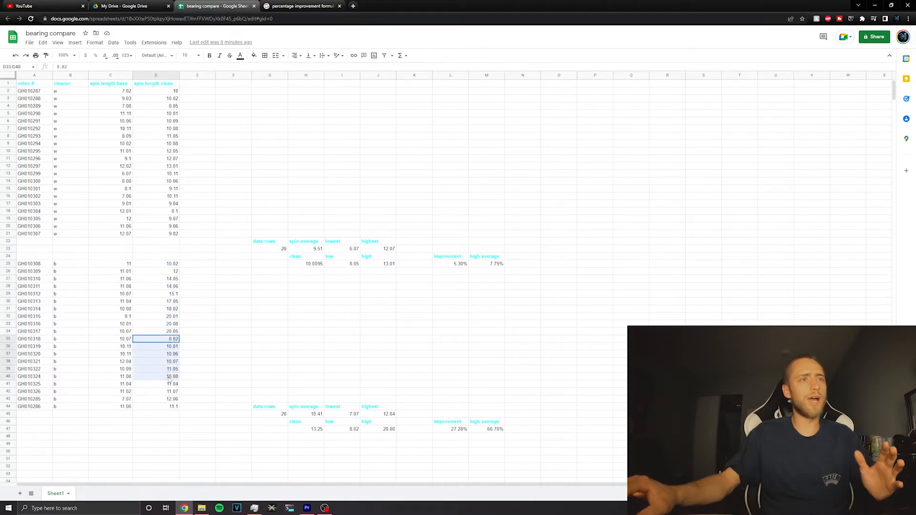
click(234, 180)
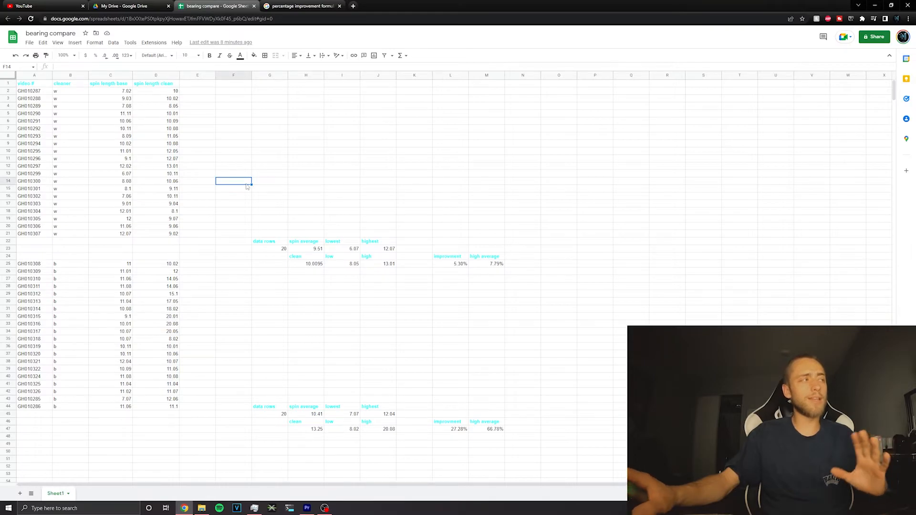
mouse_move(311, 282)
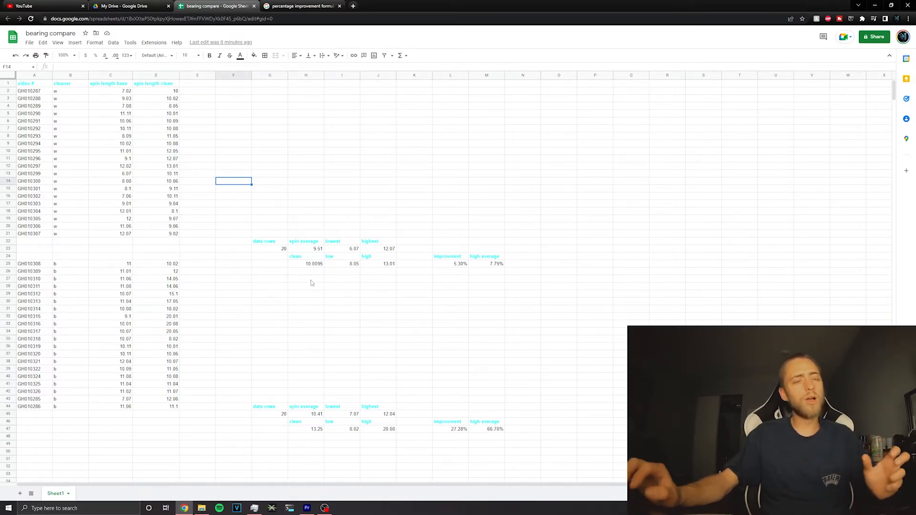
mouse_move(290, 303)
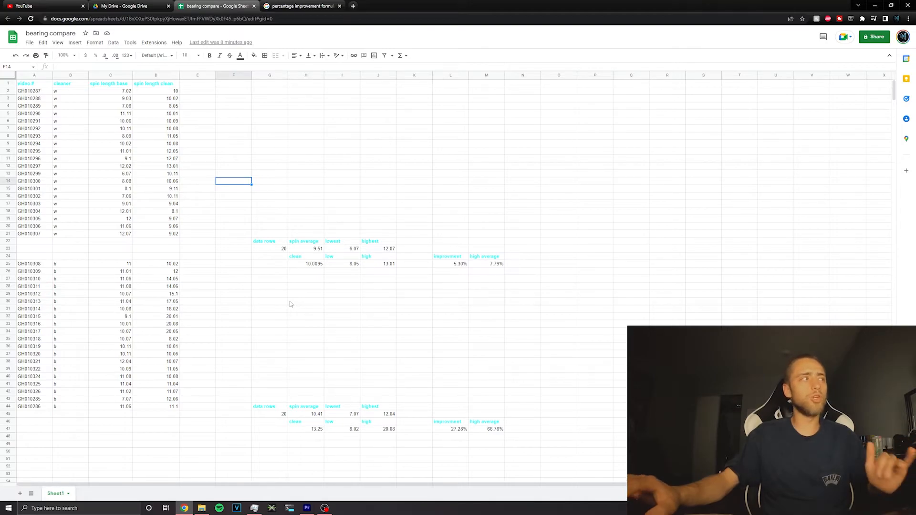
mouse_move(248, 313)
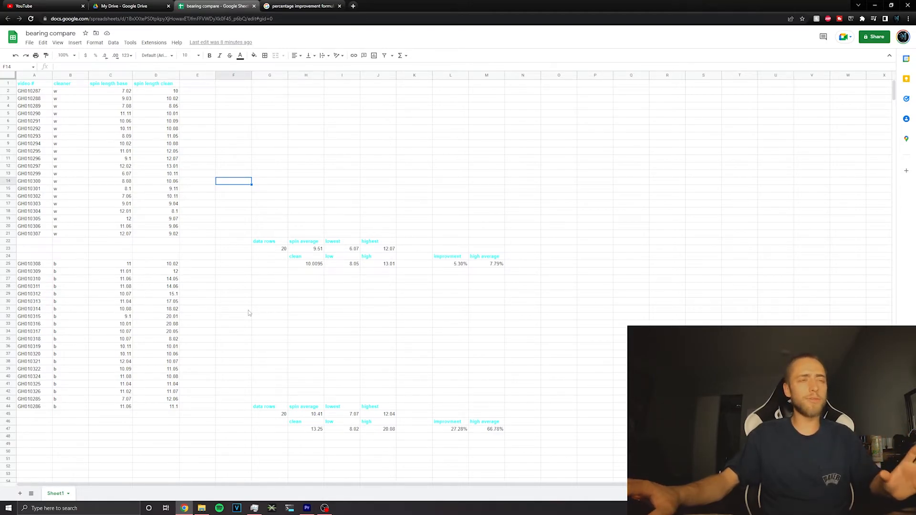